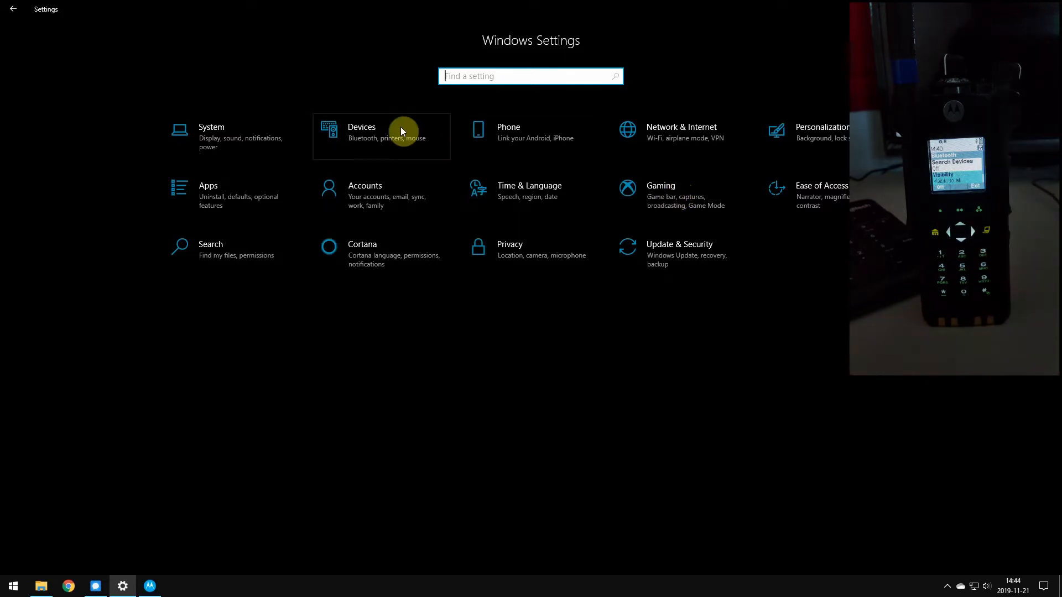
pyautogui.moveTo(393, 133)
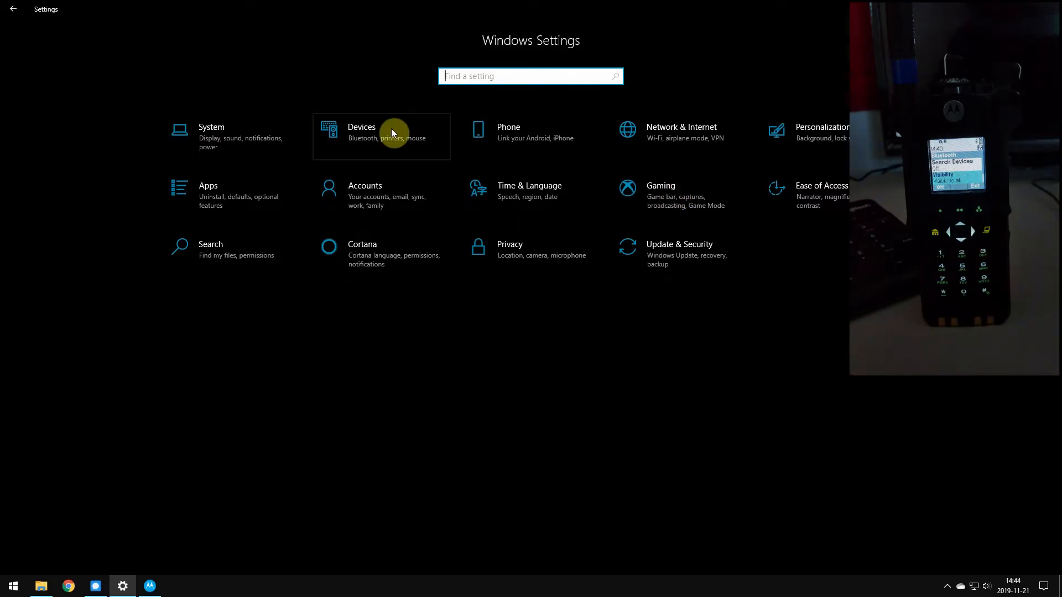
# Open Devices in Windows Settings to search for the SPARTAN APX radio over Bluetooth.
pyautogui.click(381, 132)
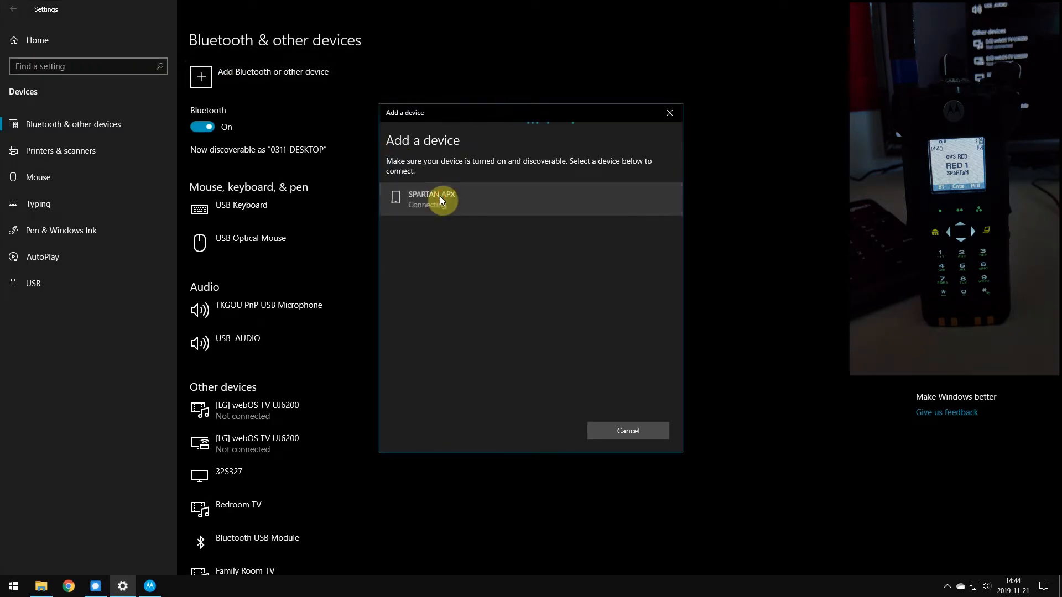
# Pair SPARTAN APX with the PC by confirming the matching PIN, then close the pairing dialog.
pyautogui.click(430, 199)
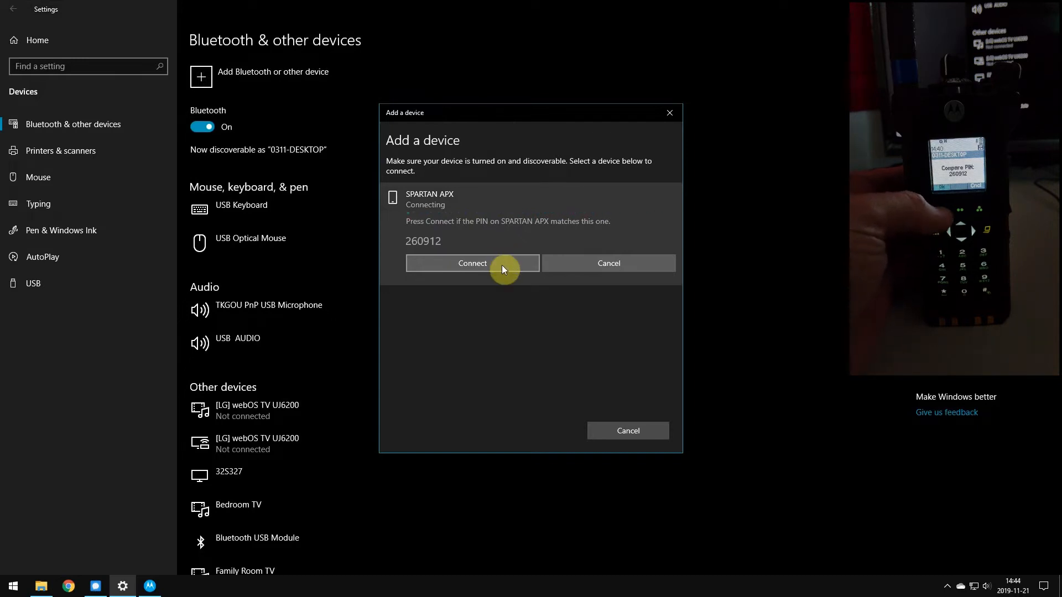
pyautogui.click(472, 263)
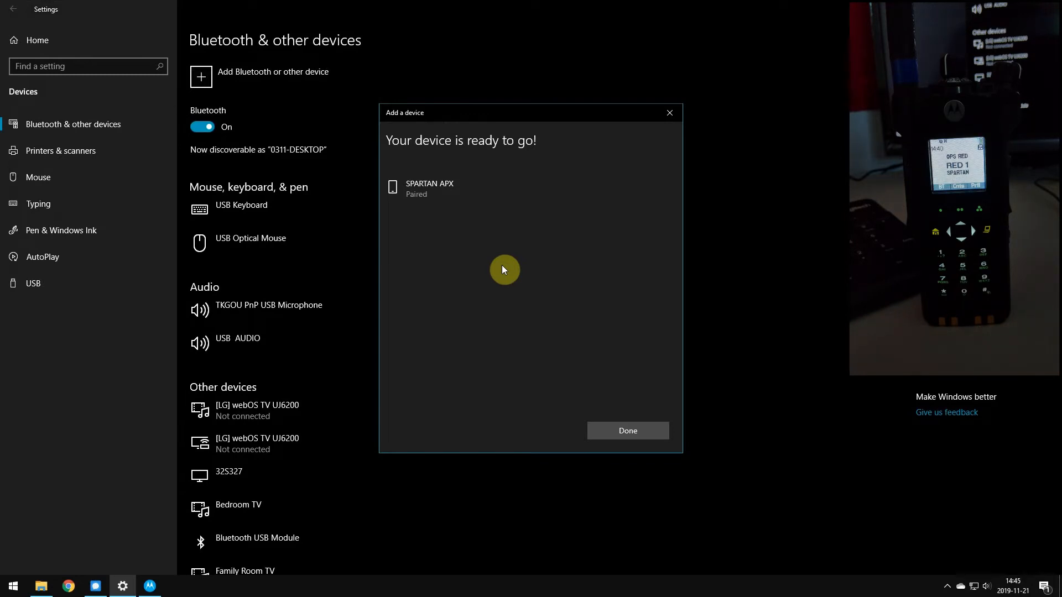
pyautogui.moveTo(615, 443)
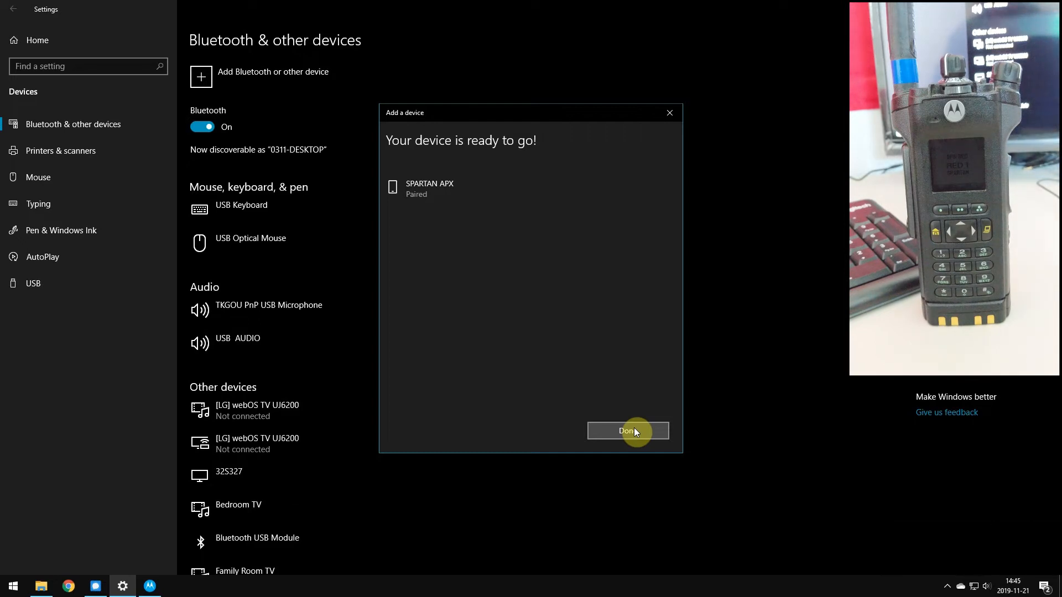
pyautogui.click(627, 431)
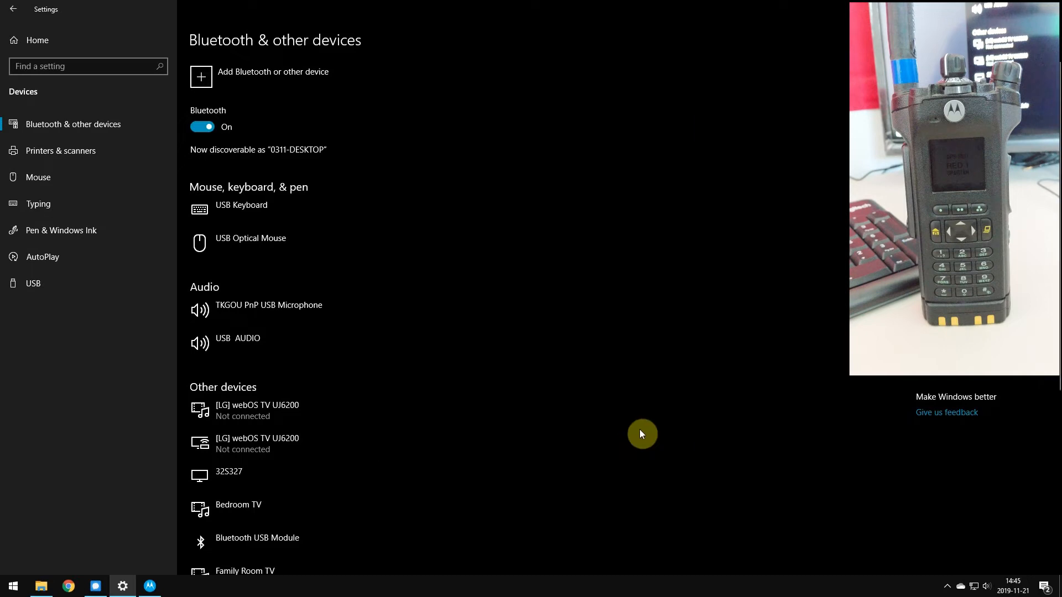
# Join SPARTAN APX's Bluetooth personal area network using the Access point connection.
pyautogui.rightClick(948, 547)
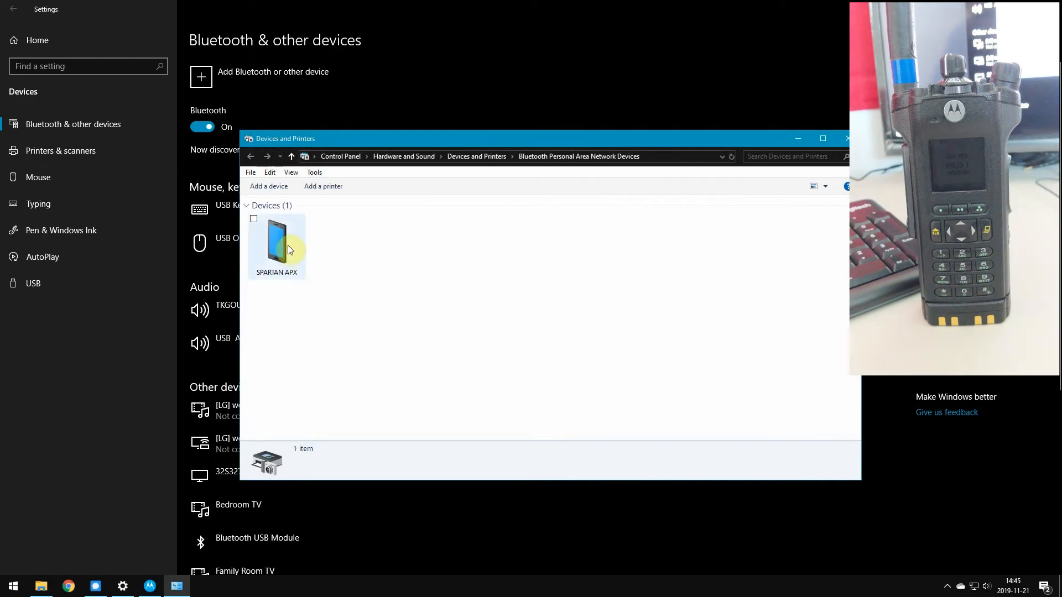
pyautogui.click(277, 244)
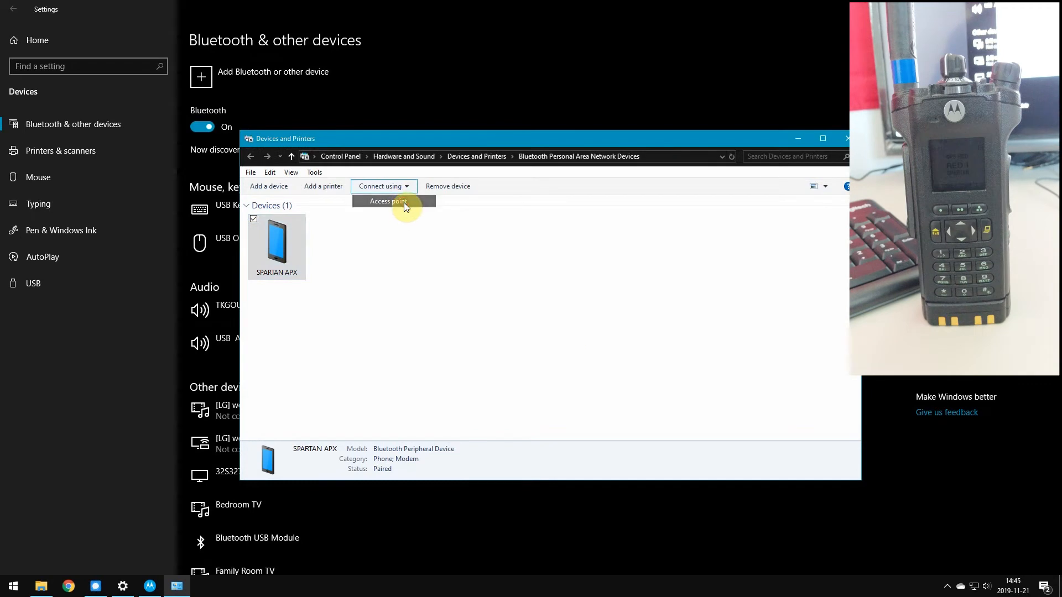
pyautogui.click(386, 201)
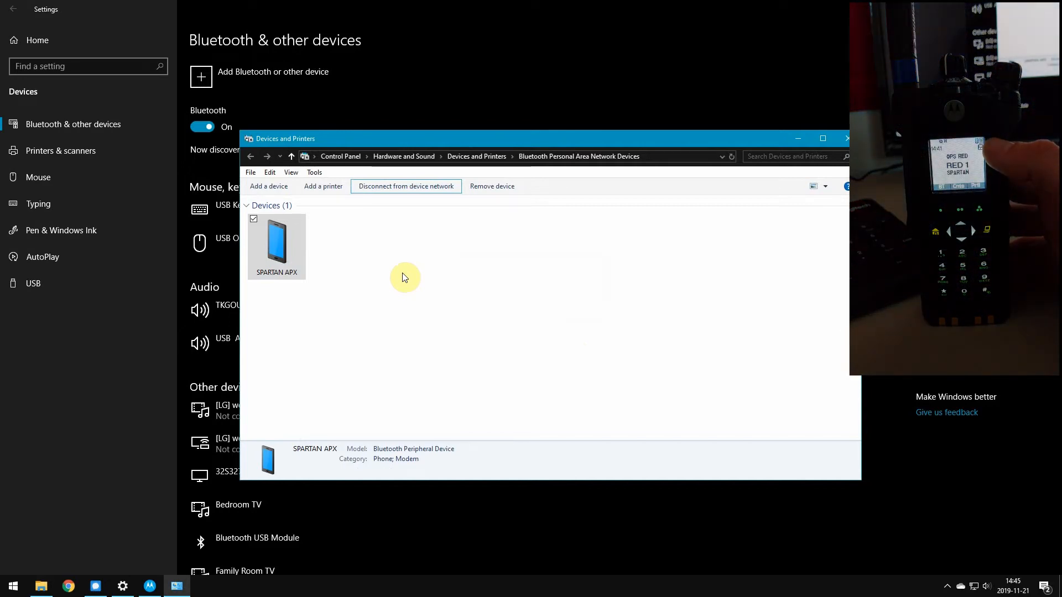
pyautogui.moveTo(389, 290)
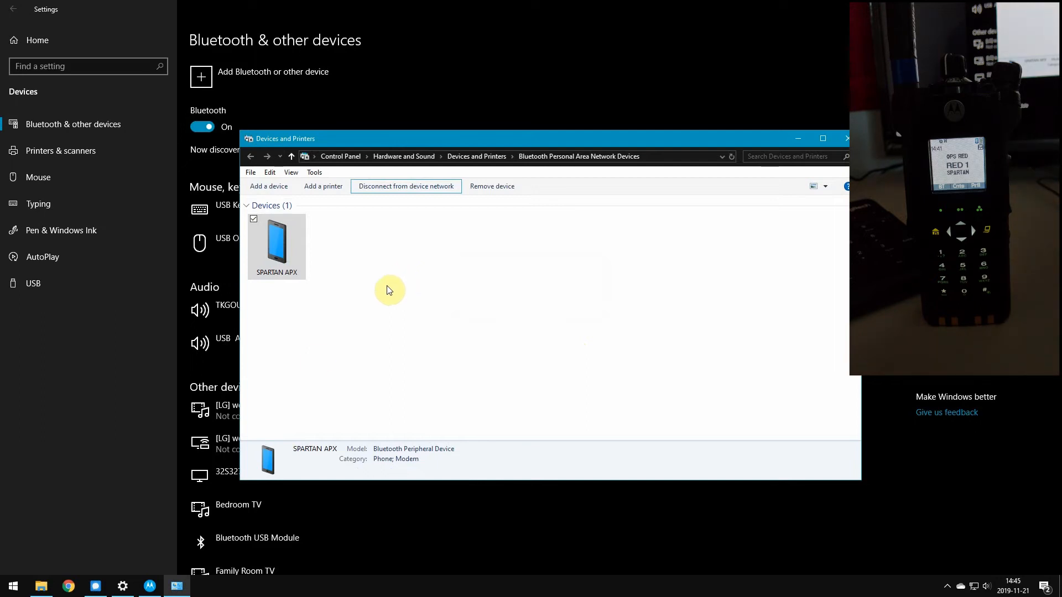
# In APX CPS, show the Device tab options and the communication method list with Bluetooth set.
pyautogui.click(149, 585)
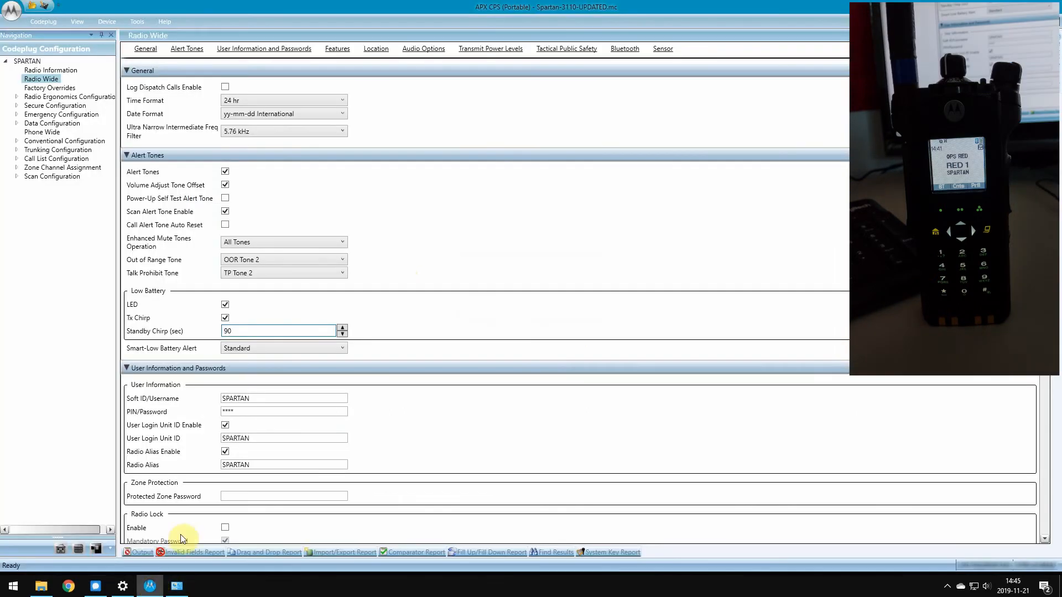
pyautogui.moveTo(389, 226)
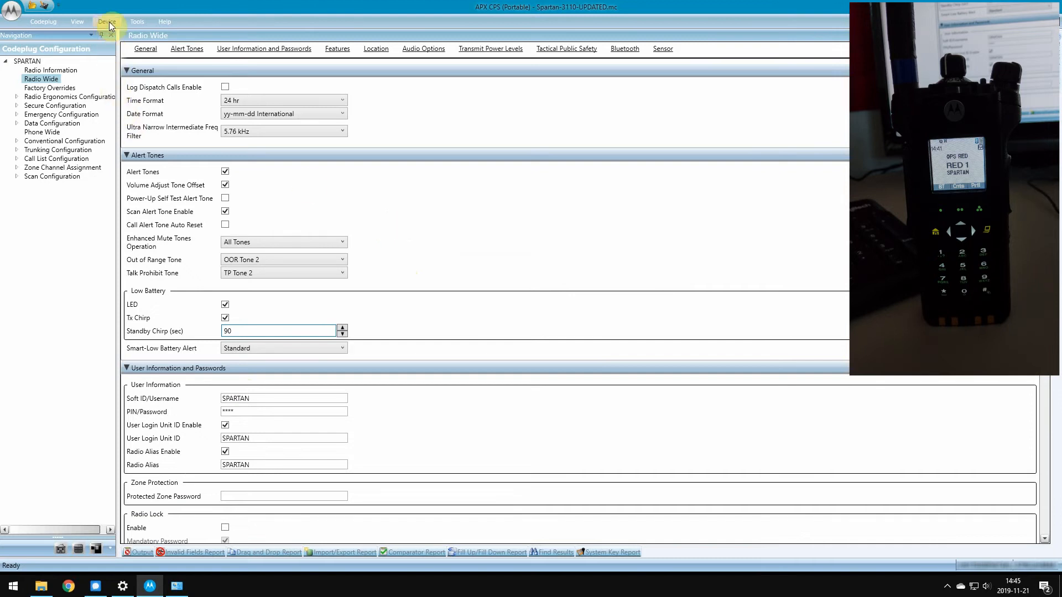
pyautogui.click(107, 21)
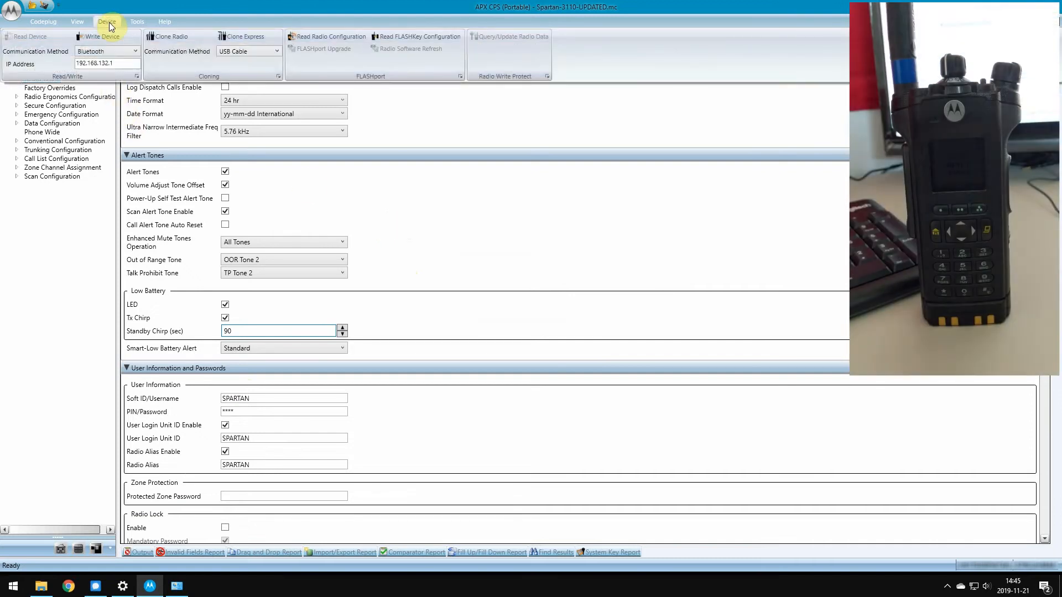
pyautogui.moveTo(100, 36)
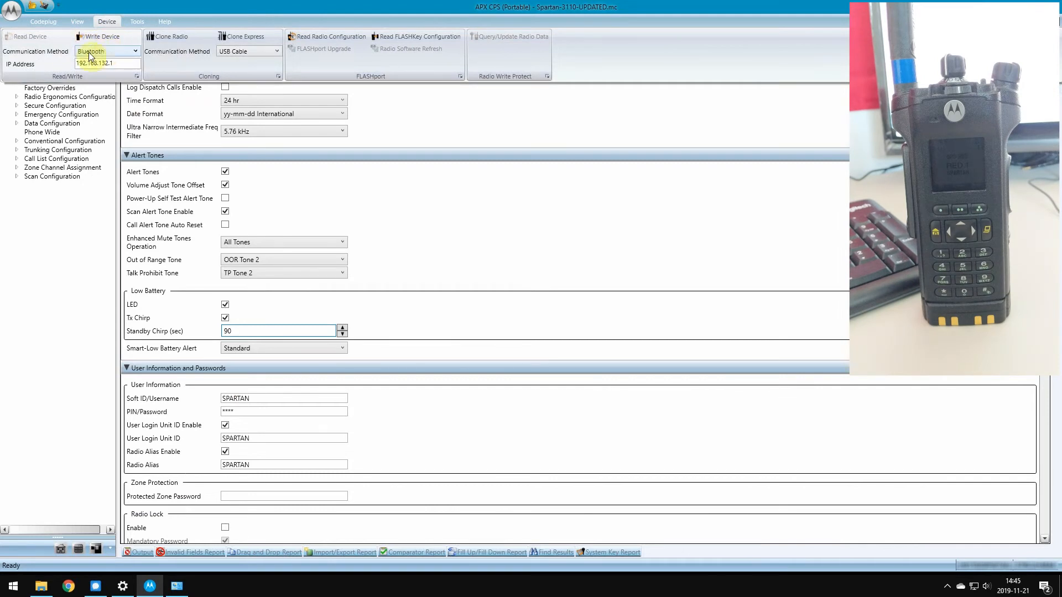
pyautogui.click(137, 51)
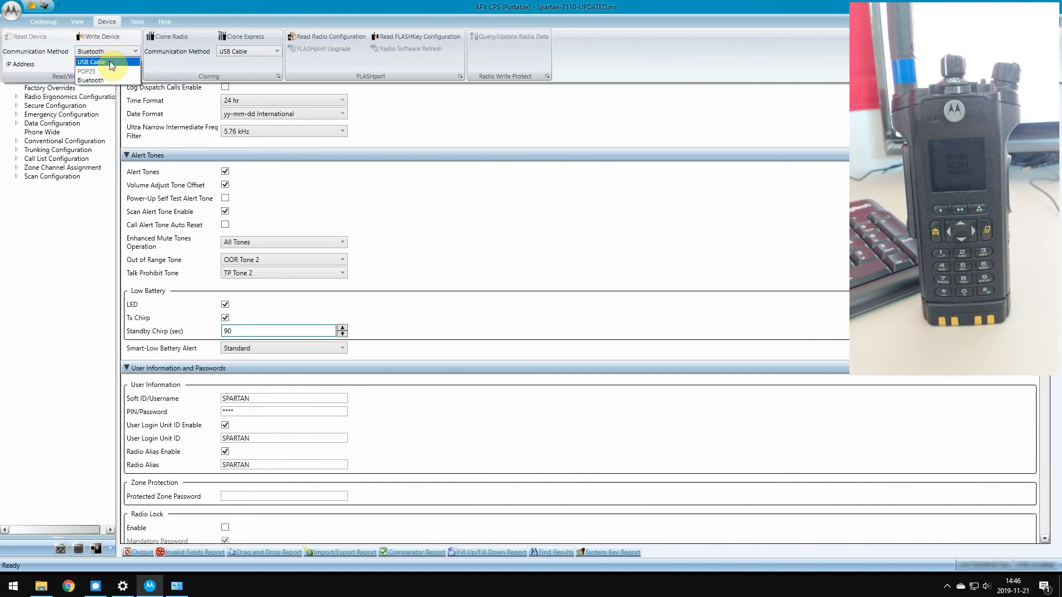
pyautogui.moveTo(108, 76)
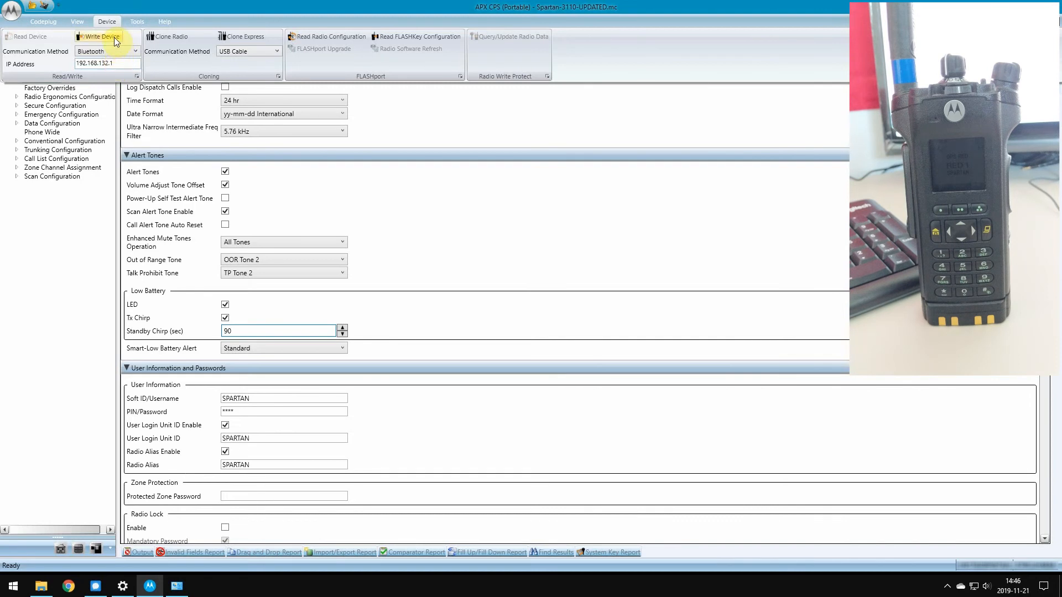
# Write the codeplug to SPARTAN APX over Bluetooth and close the progress window.
pyautogui.click(99, 37)
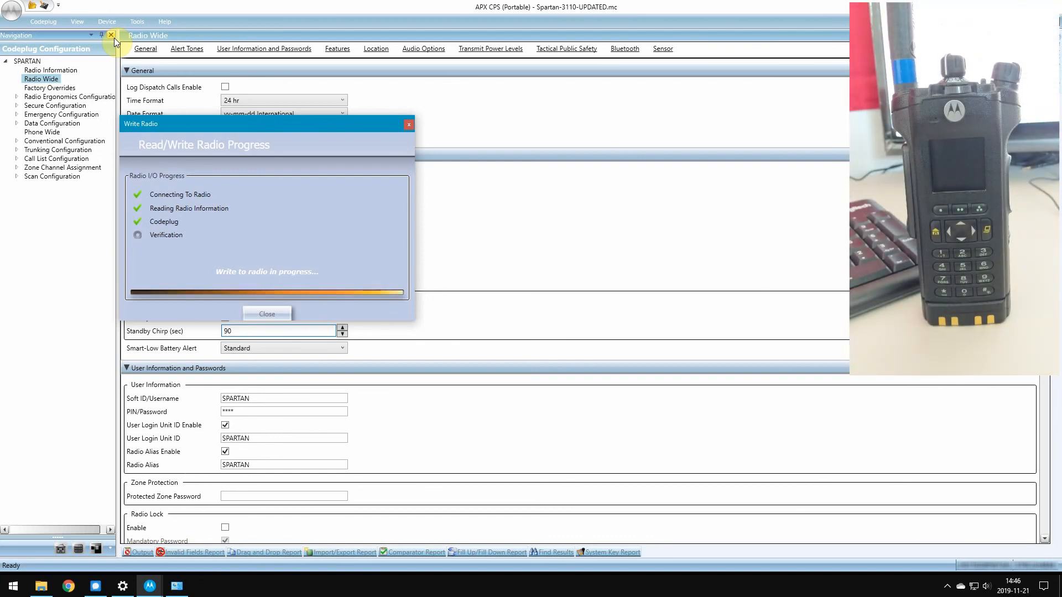
pyautogui.click(266, 314)
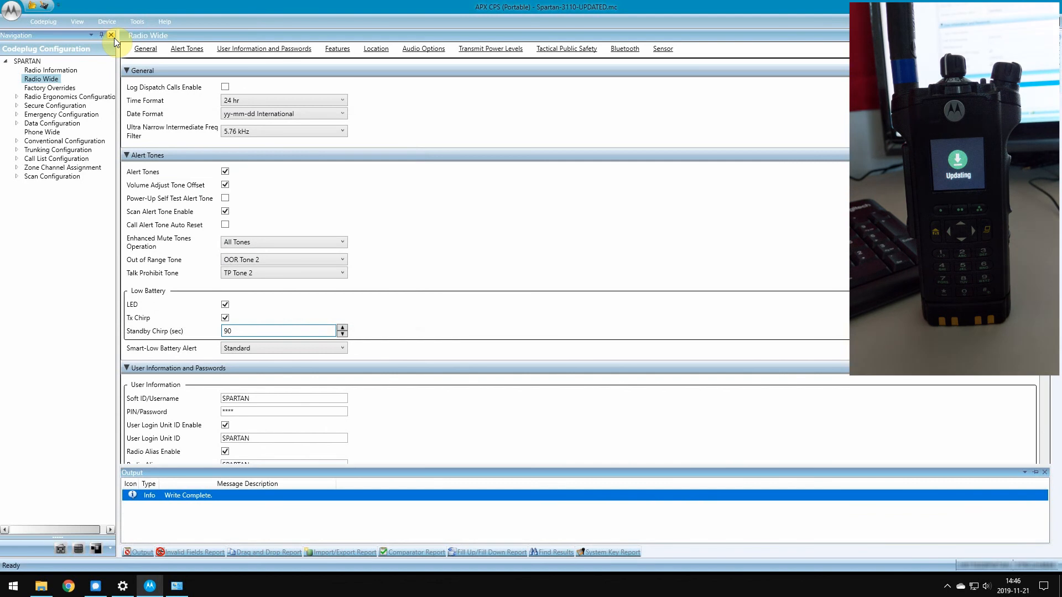